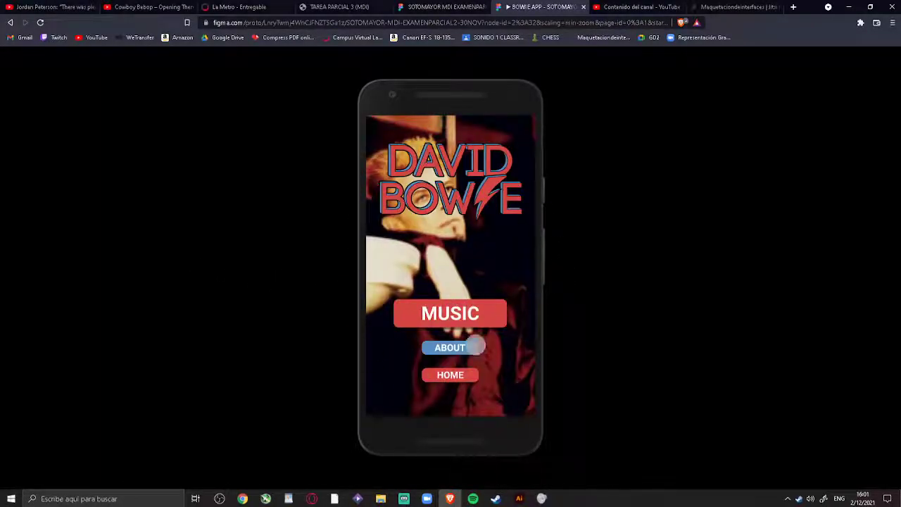
Navigate from the home menu into the Music album grid and the Ziggy Stardust album page
{"action": "left_click", "coordinate": [450, 313]}
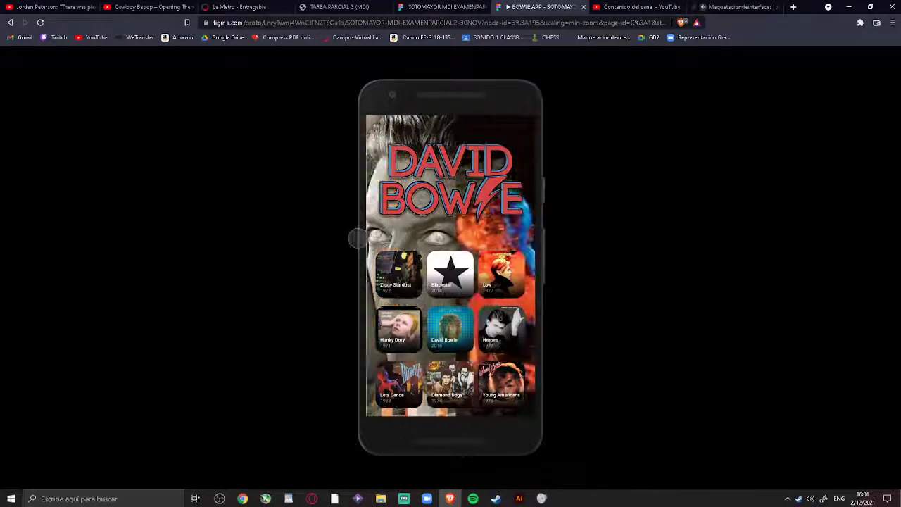
{"action": "left_click", "coordinate": [397, 275]}
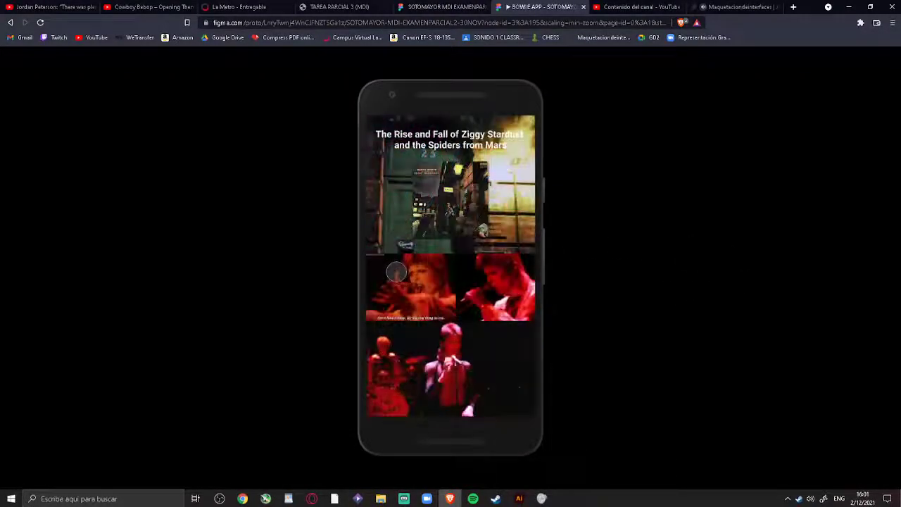
{"action": "mouse_move", "coordinate": [631, 298]}
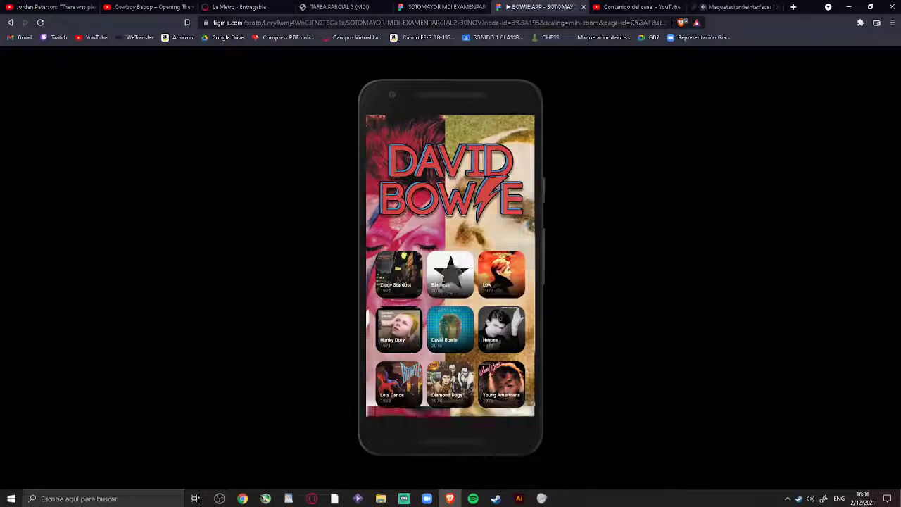
Navigate into the About section and on to the David Bowie Timeline screen
{"action": "left_click", "coordinate": [450, 274]}
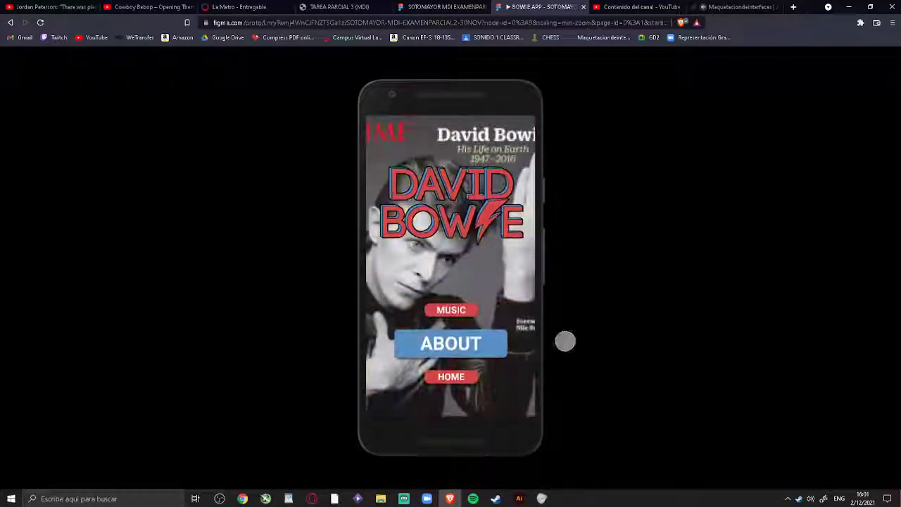
{"action": "left_click", "coordinate": [451, 344]}
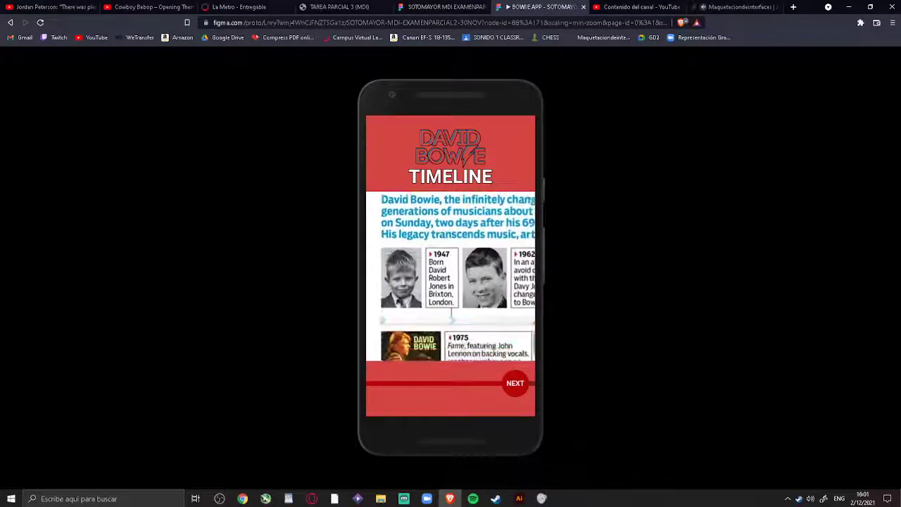
Advance the timeline with NEXT through the 1970s–2003 entries to the David Jones Bowie profile screen
{"action": "left_click", "coordinate": [515, 383]}
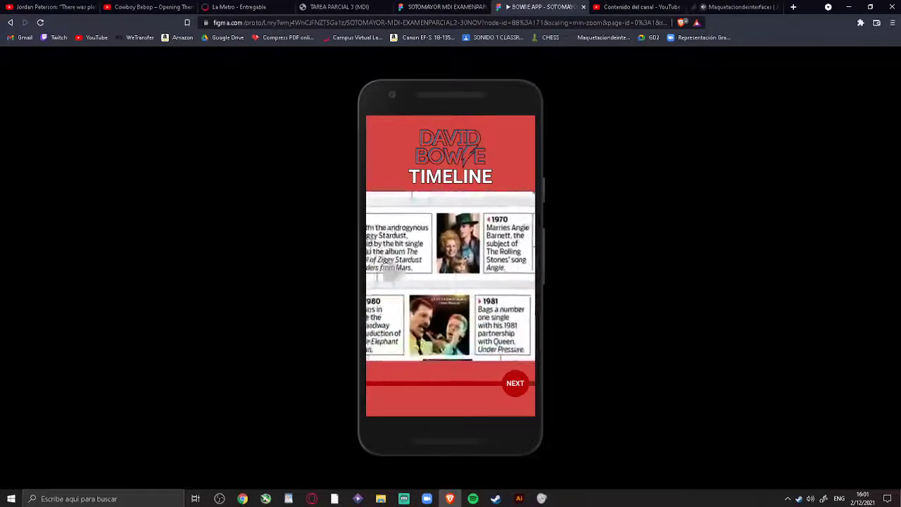
{"action": "scroll", "scroll_direction": "down", "scroll_amount": 3}
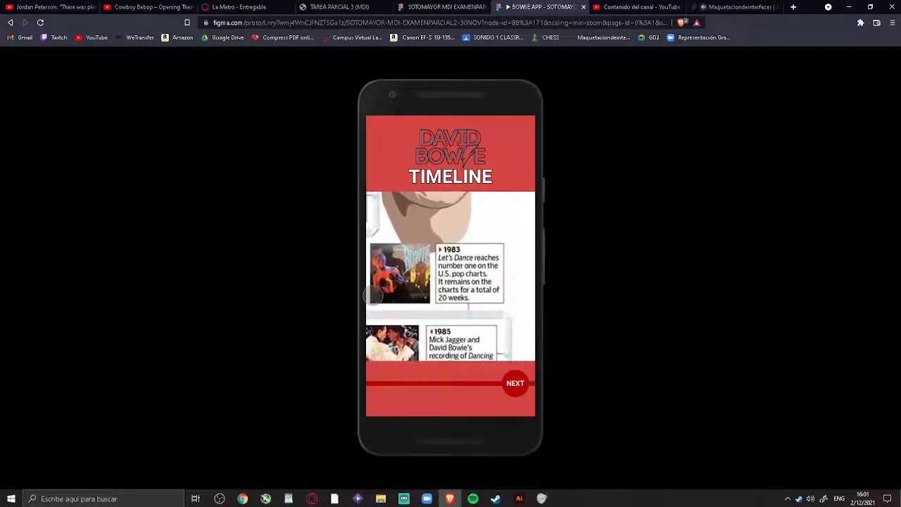
{"action": "left_click", "coordinate": [515, 383]}
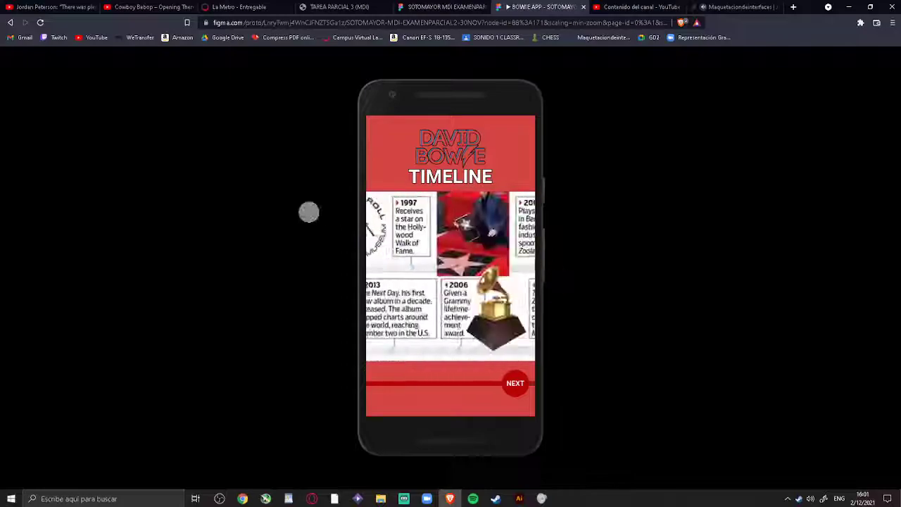
{"action": "left_click", "coordinate": [515, 383]}
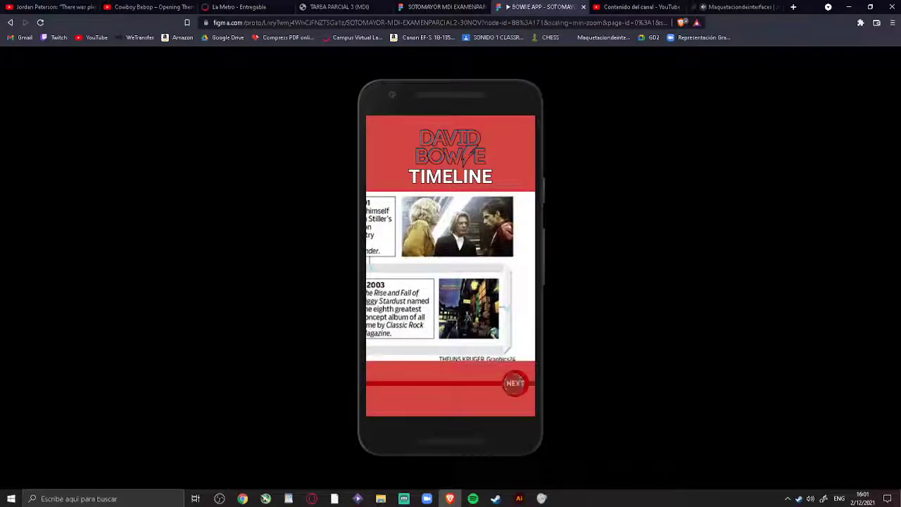
{"action": "left_click", "coordinate": [516, 383]}
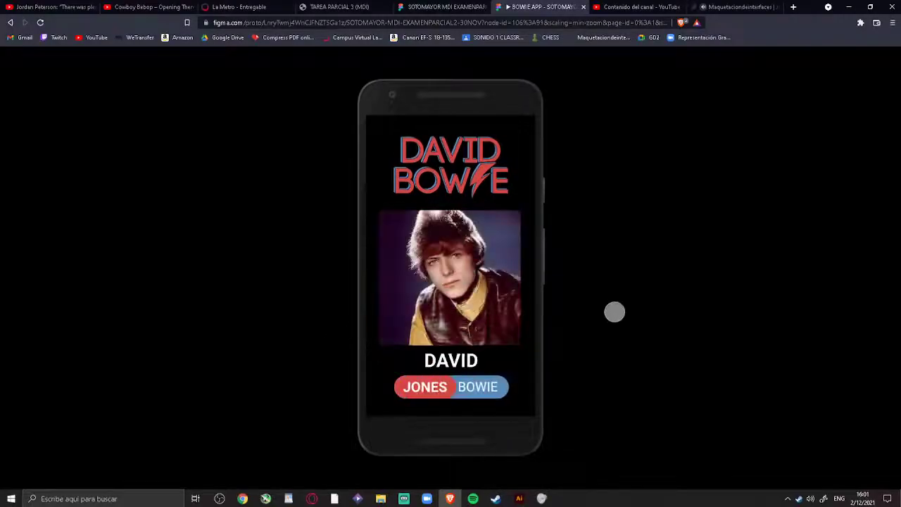
Return to the About menu, switch to Home and show the full-screen Bowie portrait
{"action": "left_click", "coordinate": [479, 386]}
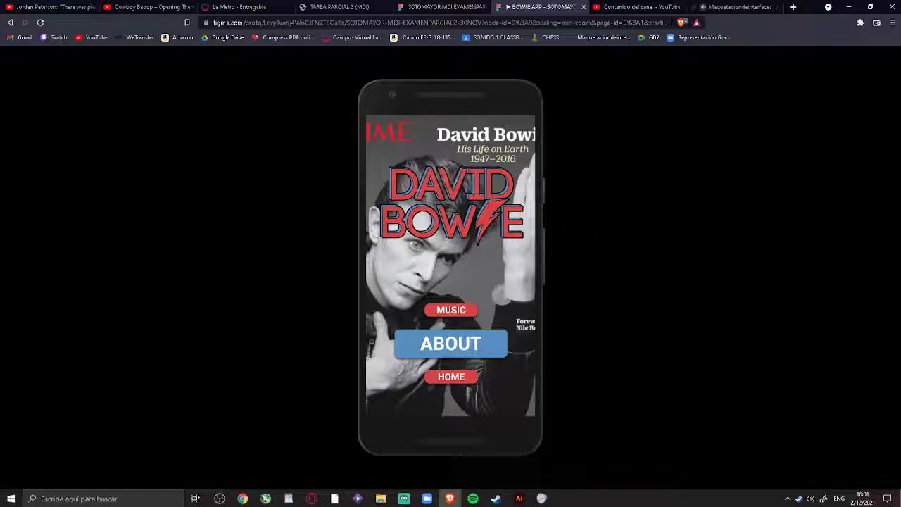
{"action": "left_click", "coordinate": [450, 378]}
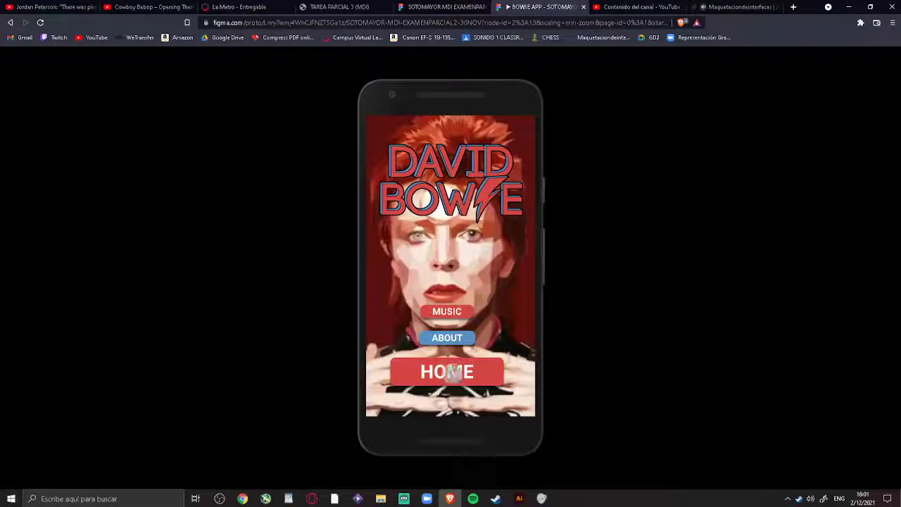
{"action": "left_click", "coordinate": [446, 372]}
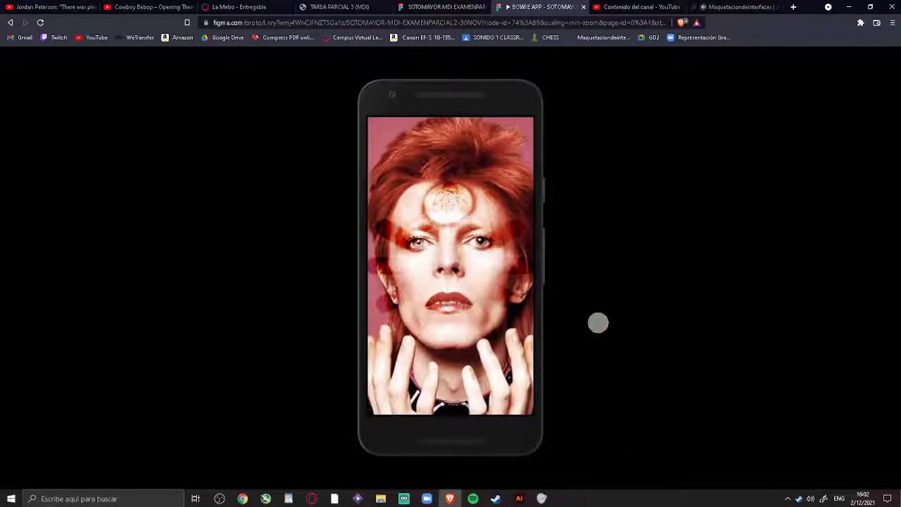